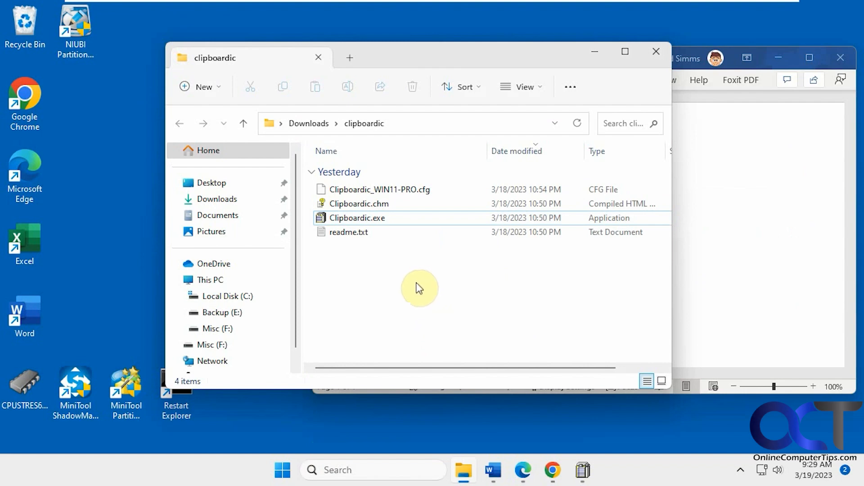
mouse_move(413, 290)
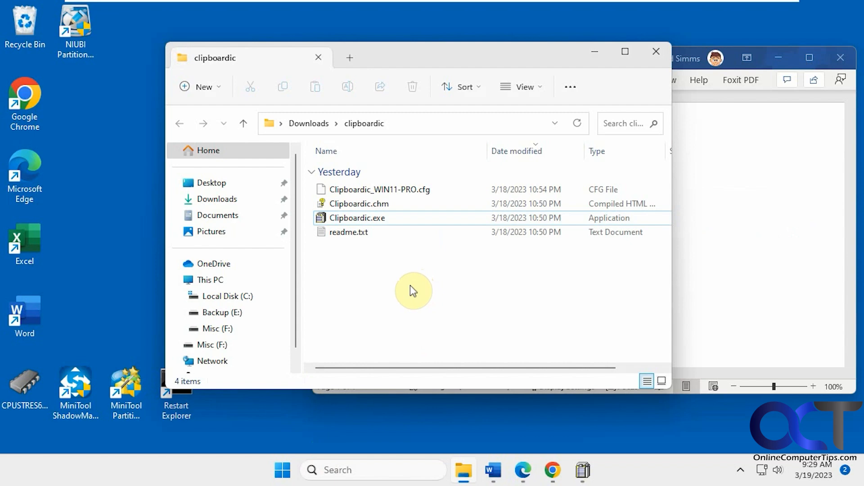
mouse_move(384, 269)
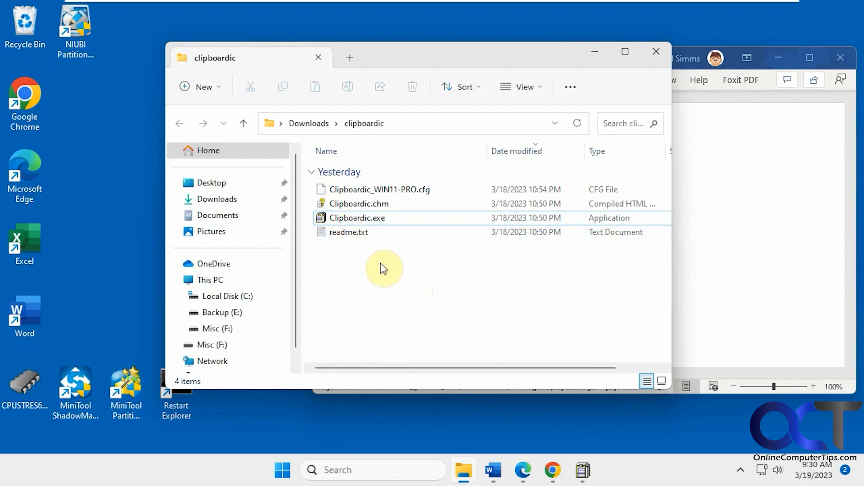
mouse_move(370, 253)
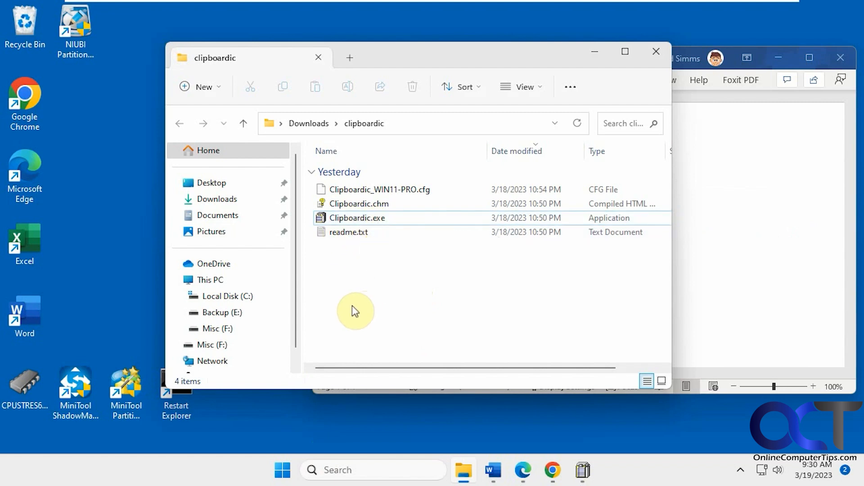
Step: Launch Clipboardic and copy the article heading, first paragraph and Dropbox Passwords screenshot
double_click(357, 218)
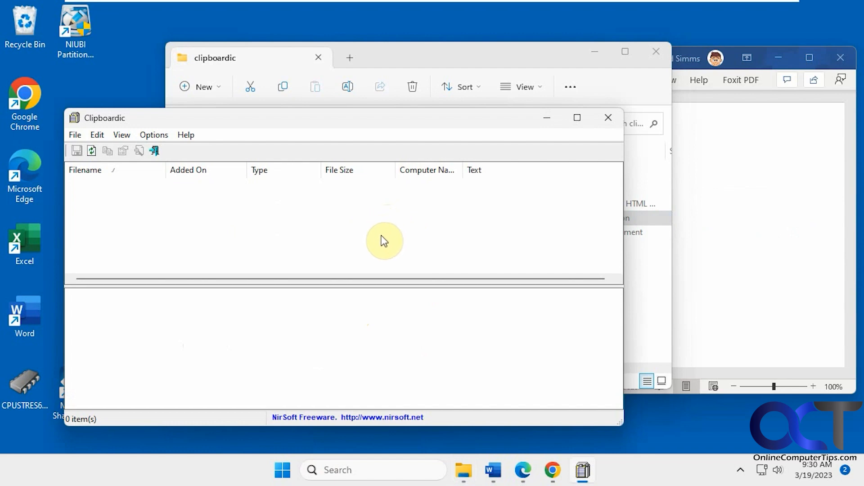
mouse_move(479, 369)
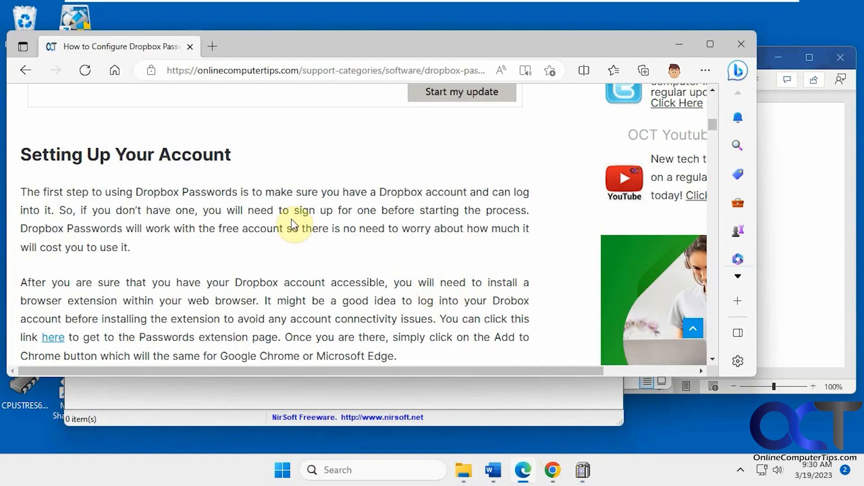
double_click(125, 155)
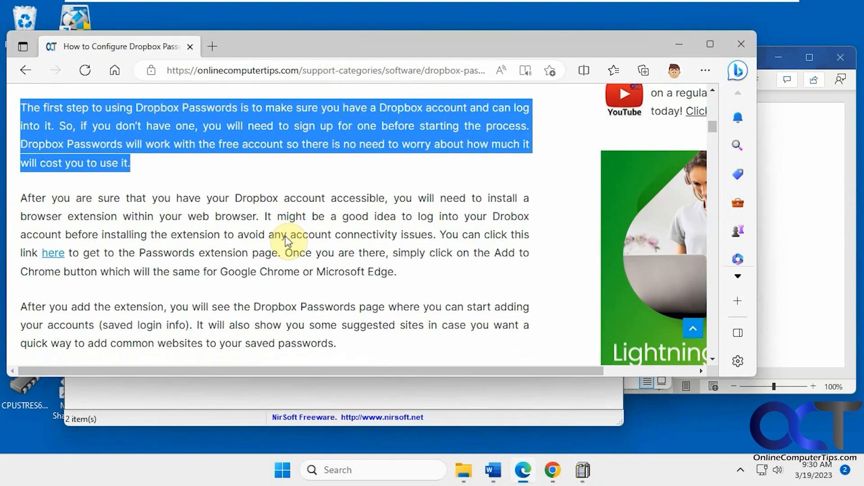
right_click(286, 237)
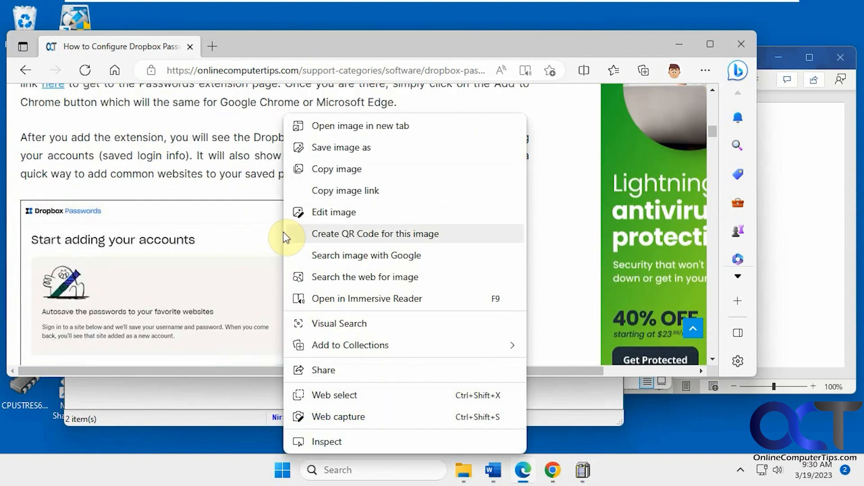
left_click(584, 470)
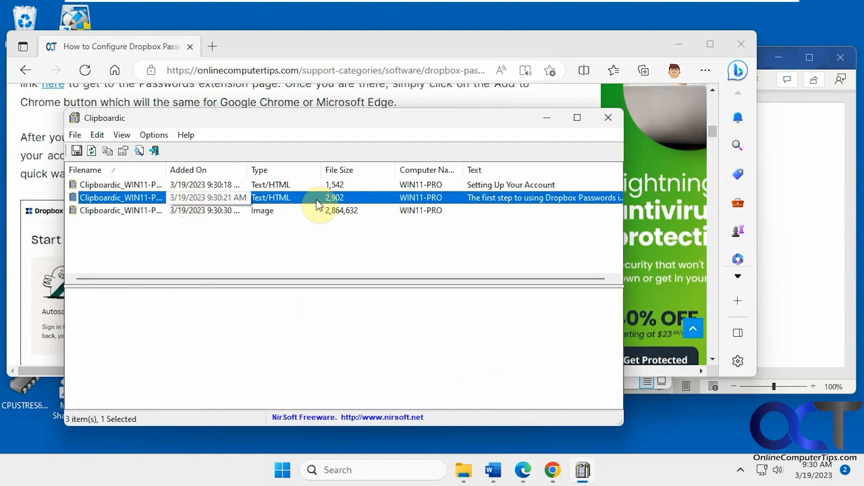
mouse_move(292, 210)
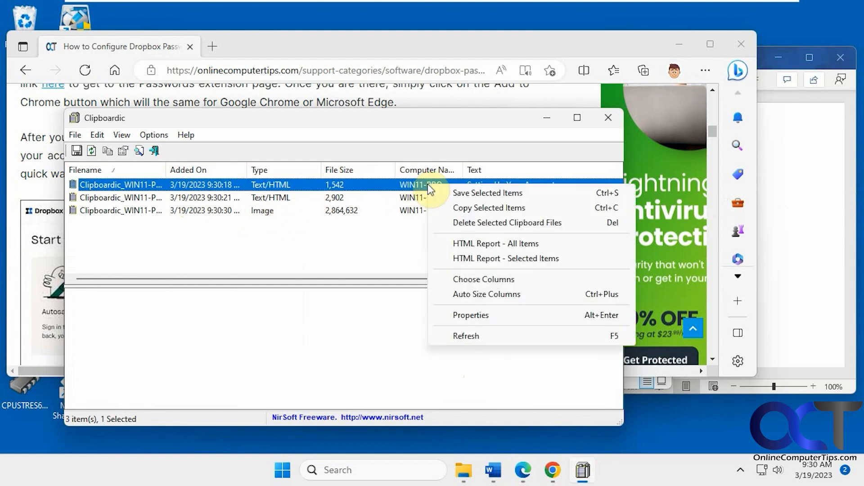
Step: Copy the 'Setting Up Your Account' entry in Clipboardic as a new plain-text item
left_click(492, 470)
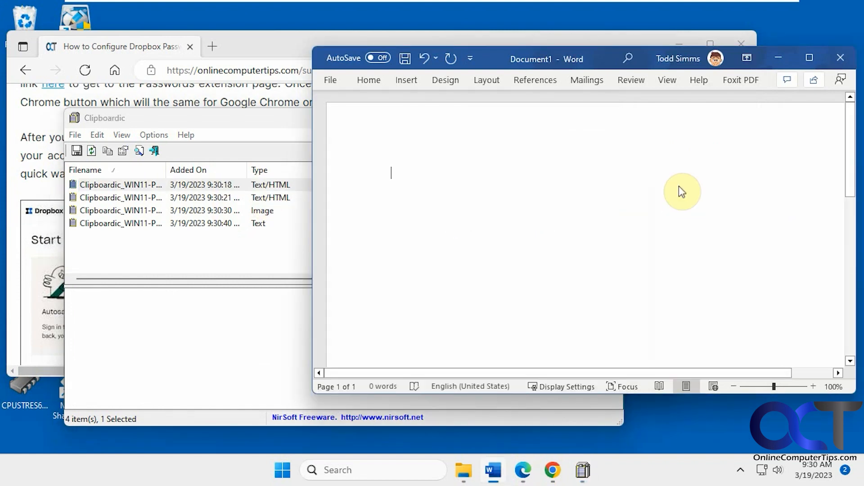
Step: Paste the Dropbox Passwords screenshot into the blank Word document
key("ctrl+v")
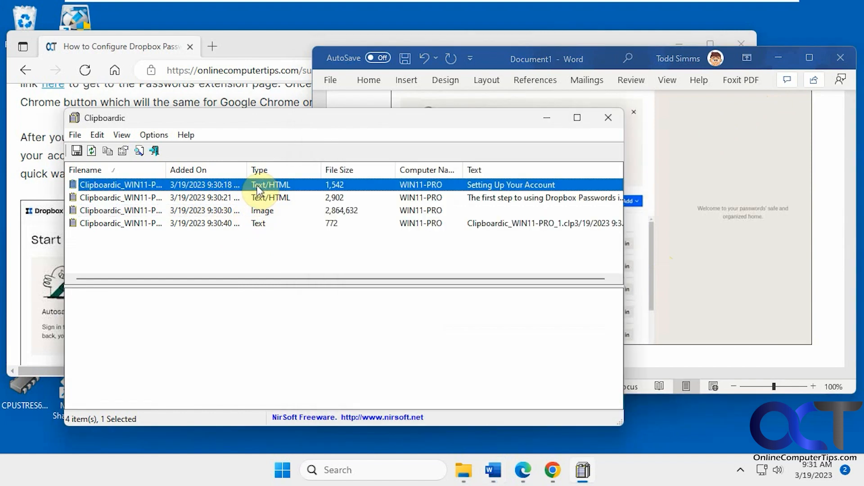
left_click(97, 135)
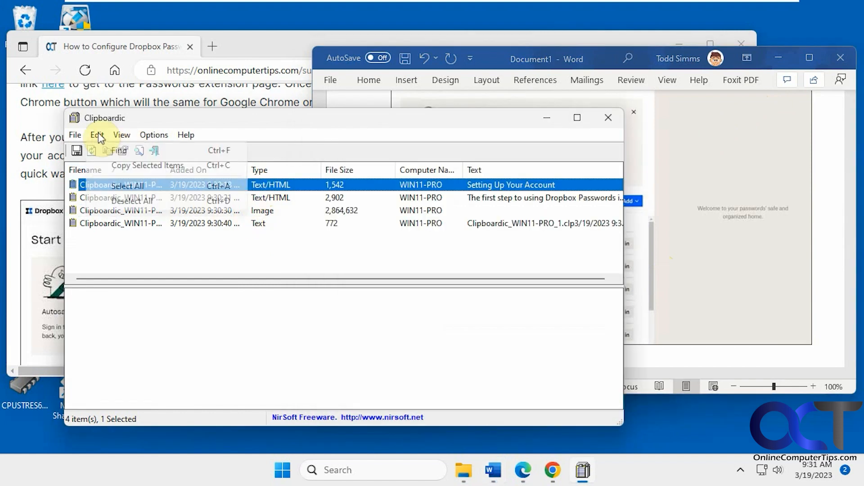
left_click(122, 135)
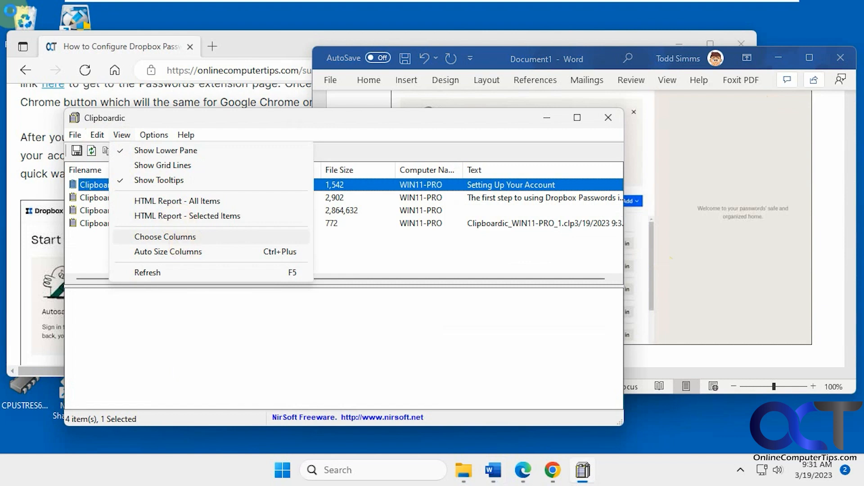
left_click(165, 237)
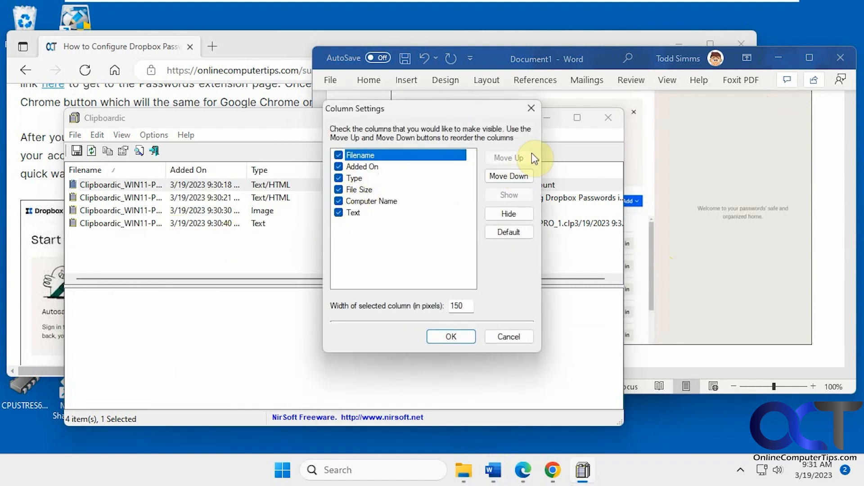
left_click(121, 135)
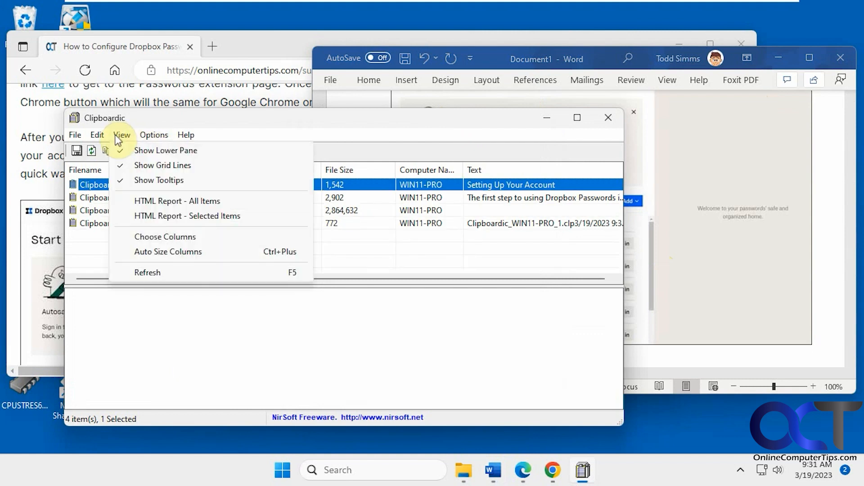
mouse_move(160, 216)
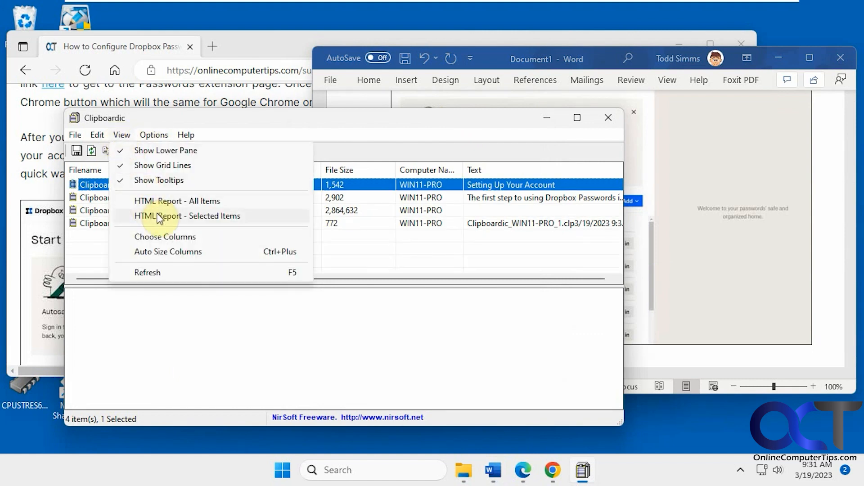
left_click(154, 135)
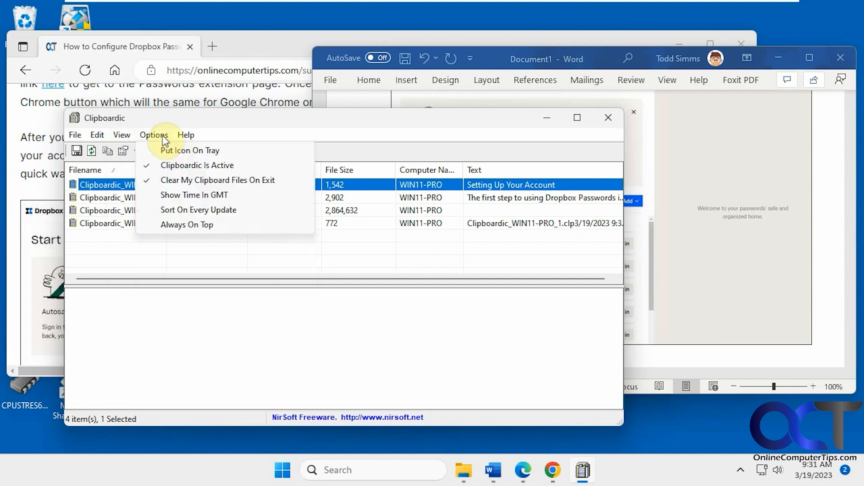
mouse_move(172, 154)
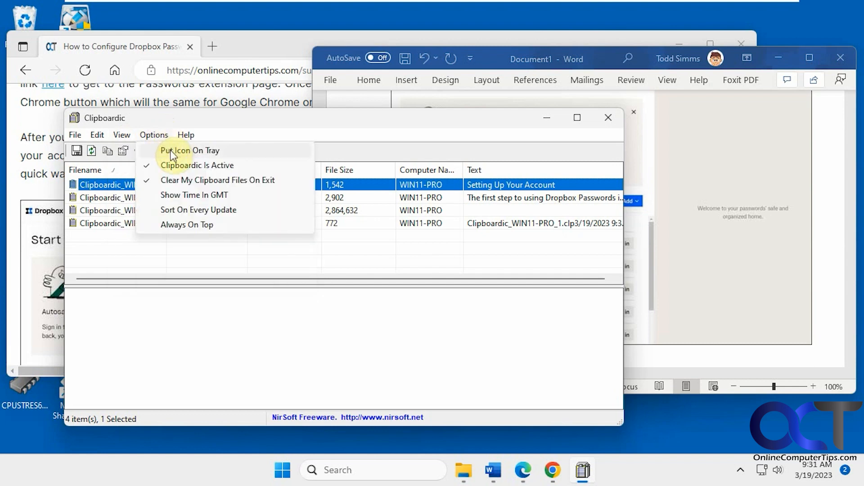
mouse_move(198, 165)
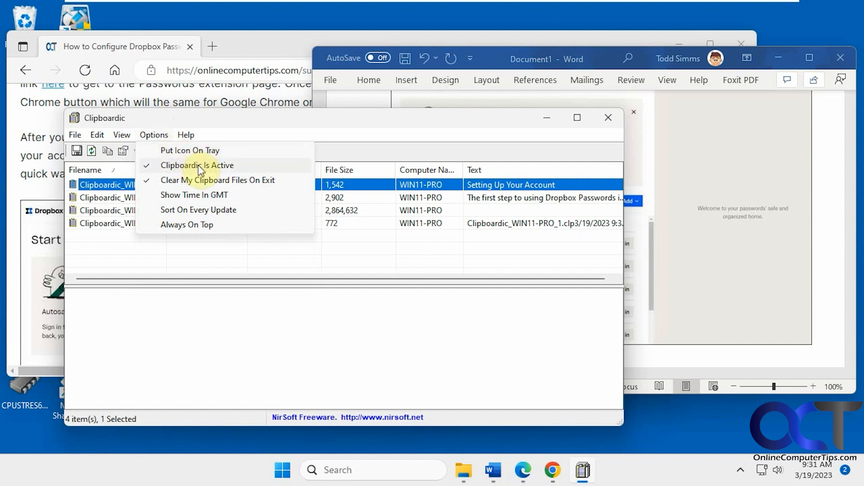
mouse_move(215, 187)
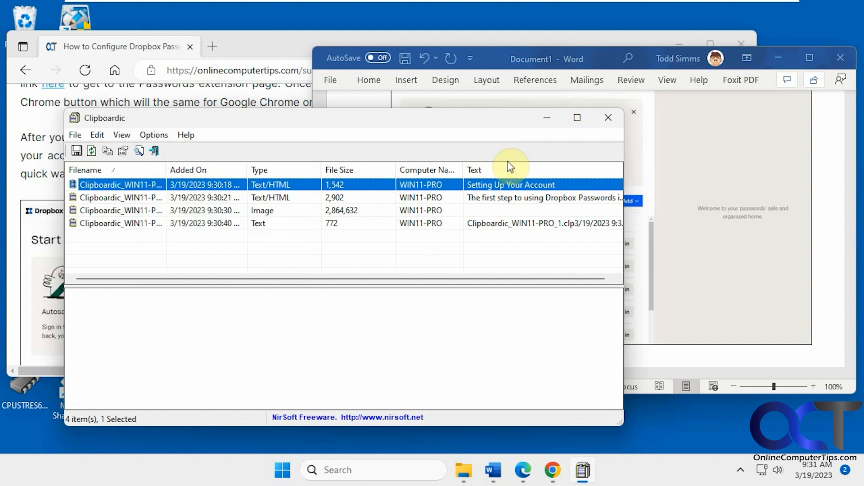
left_click(430, 224)
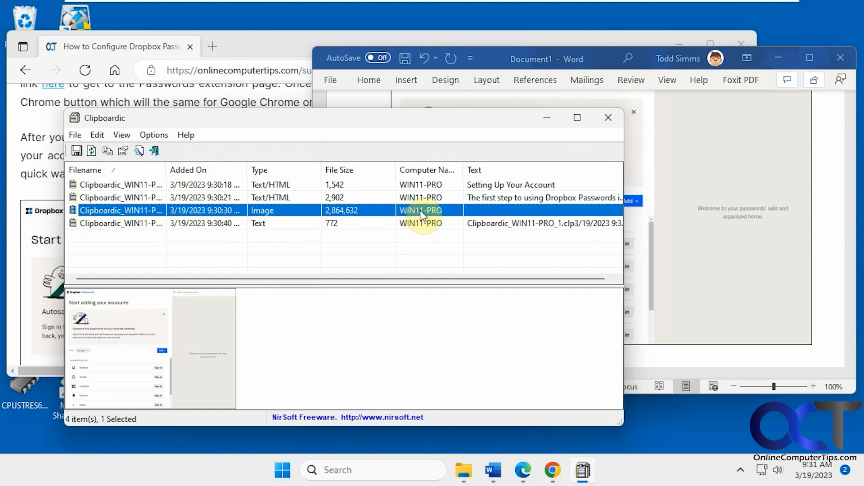
right_click(421, 210)
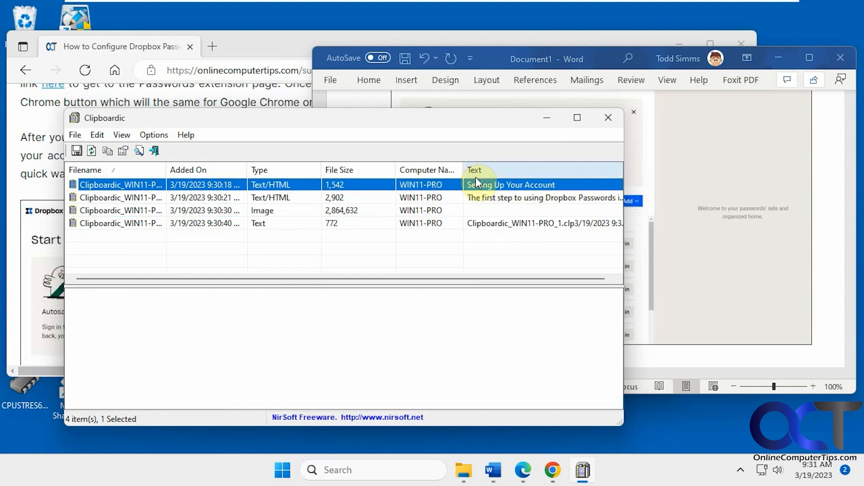
mouse_move(444, 122)
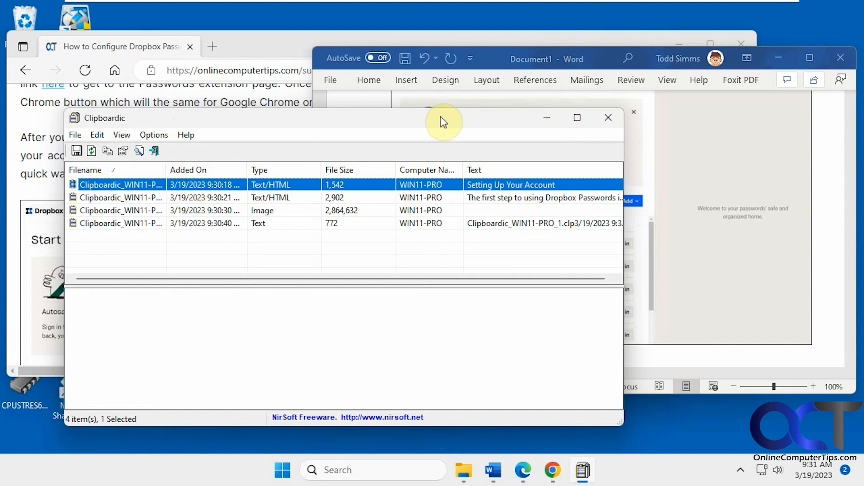